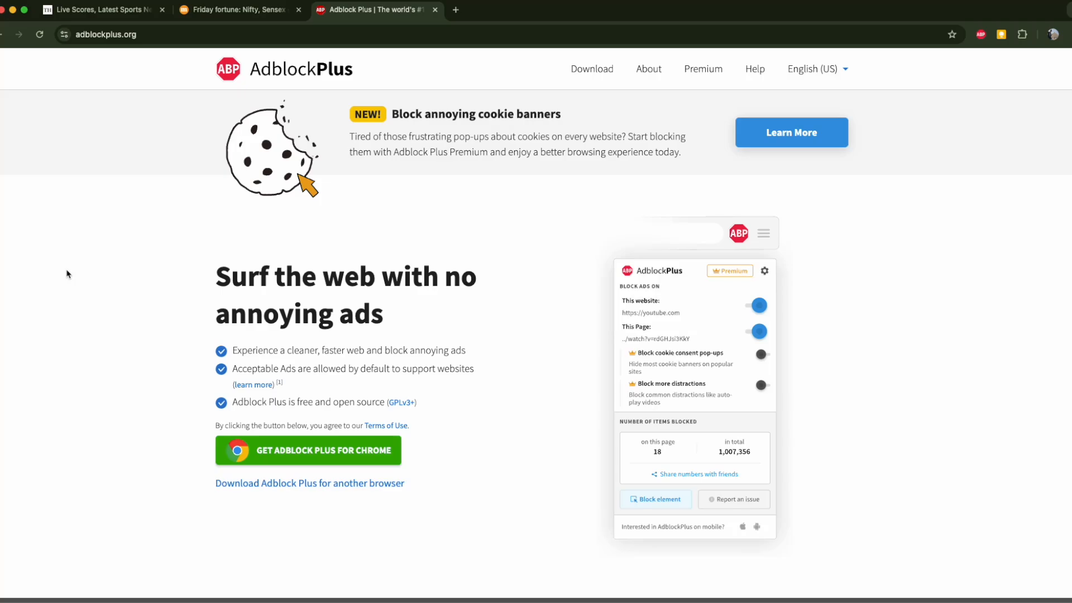
mouse_move(484, 414)
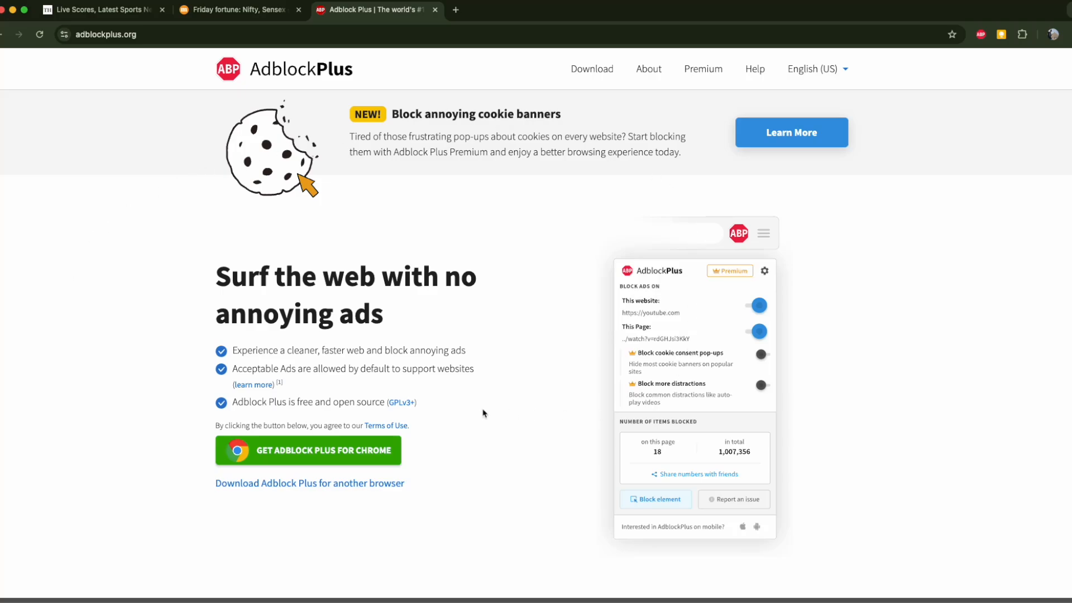
mouse_move(473, 319)
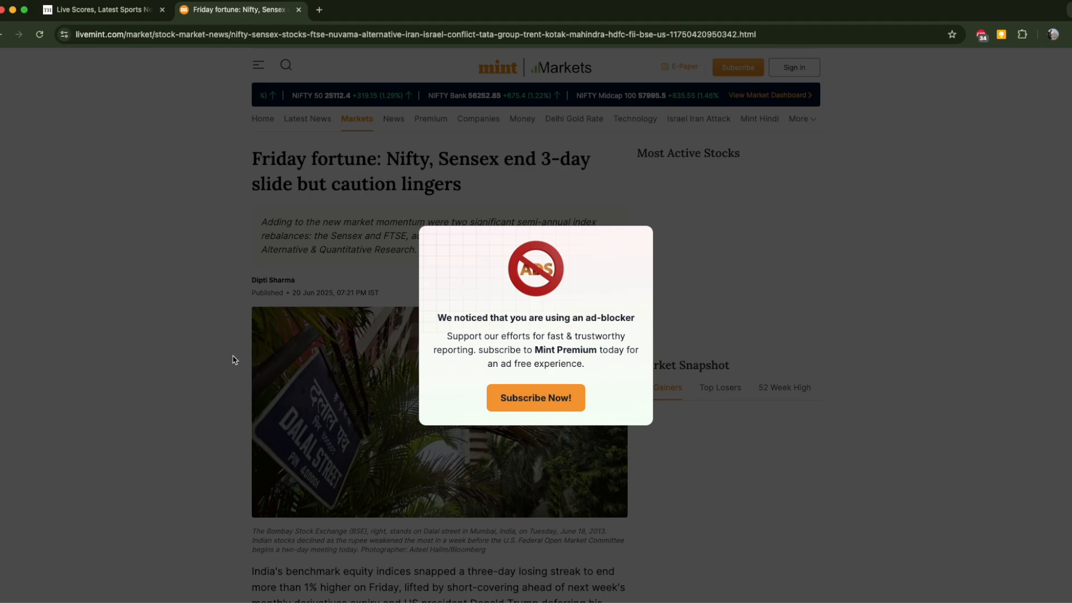
mouse_move(563, 200)
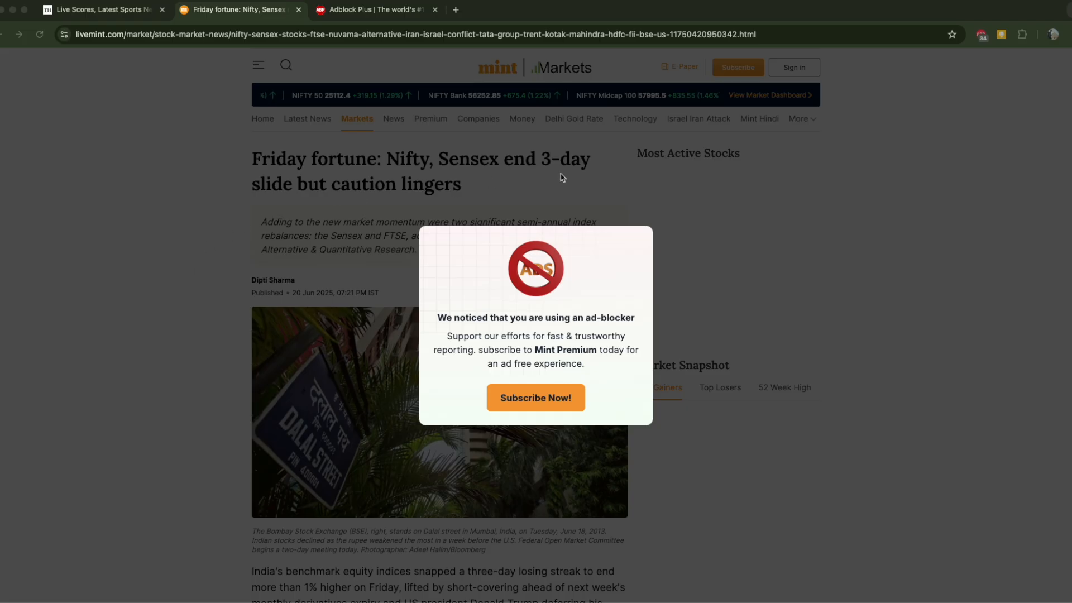
mouse_move(364, 219)
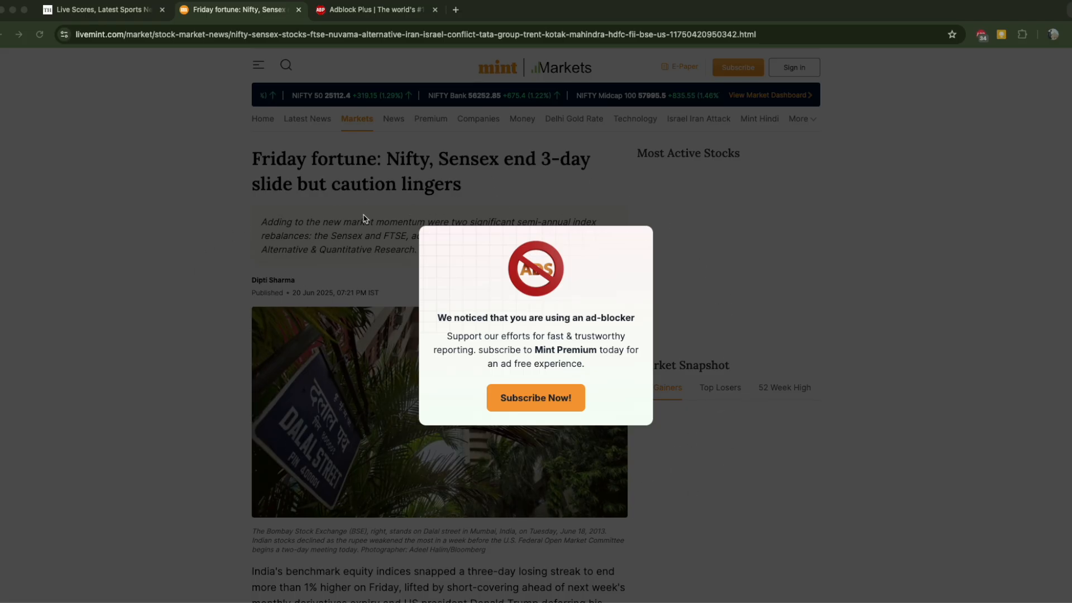
mouse_move(895, 135)
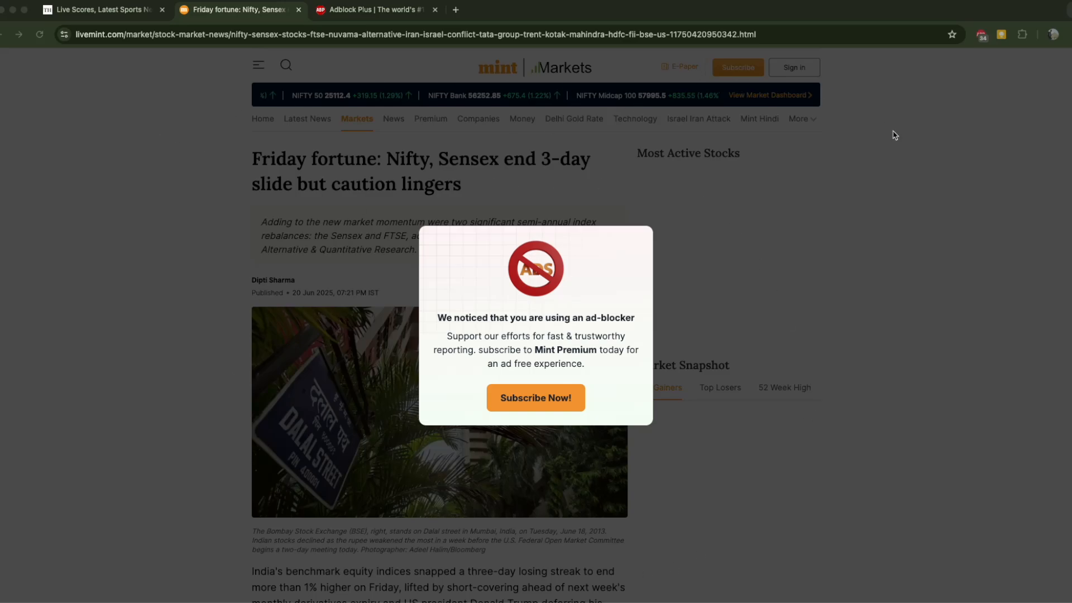
mouse_move(315, 445)
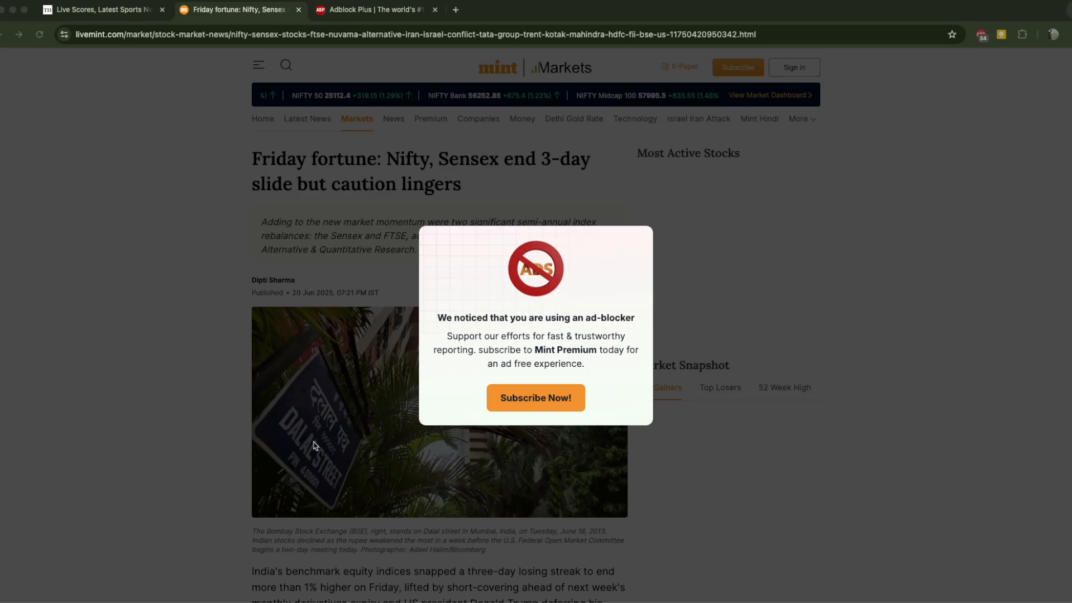
mouse_move(109, 225)
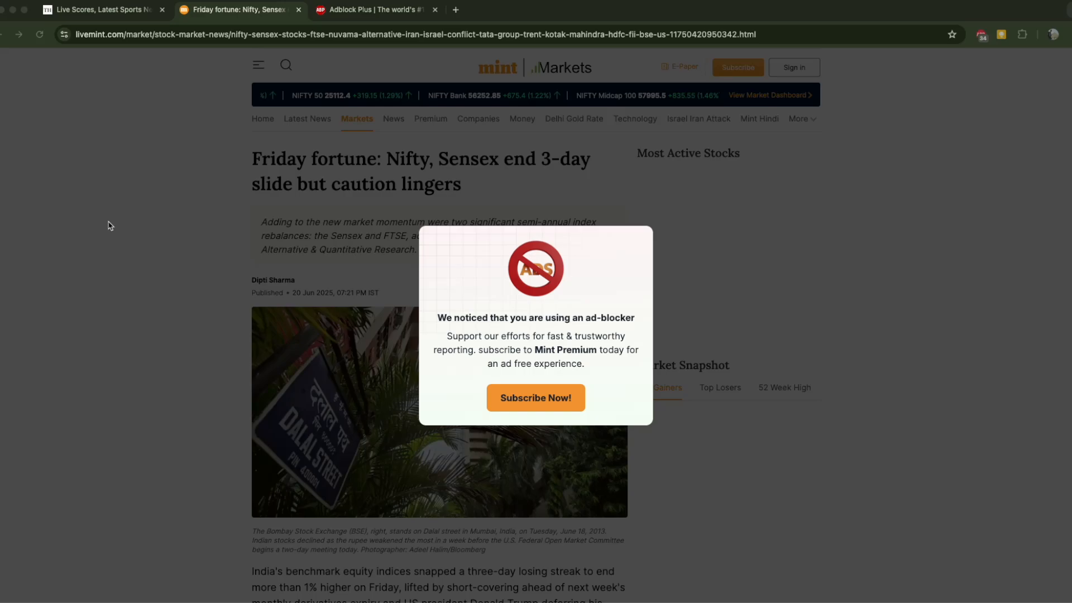
mouse_move(94, 194)
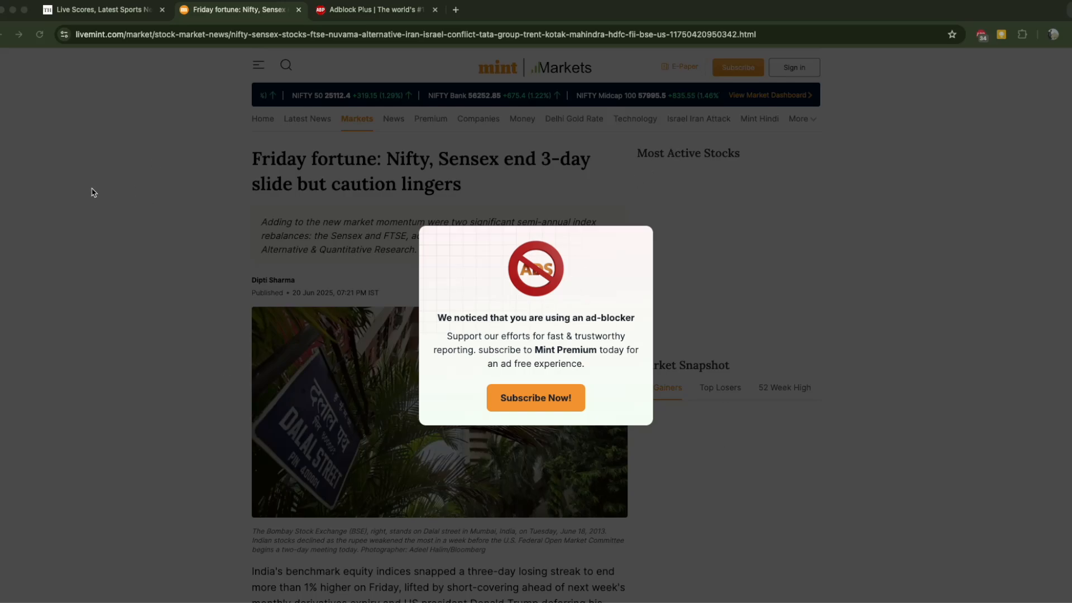
- Inspect the Mint article via the right-click menu to reach the pop-up wrapper's styles
right_click(93, 193)
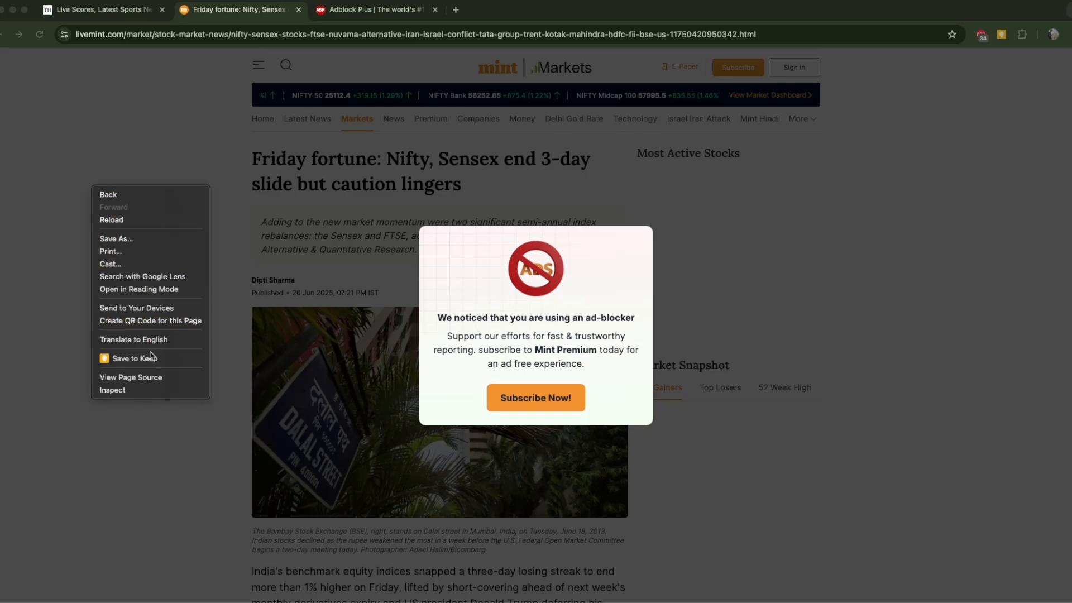
click(111, 389)
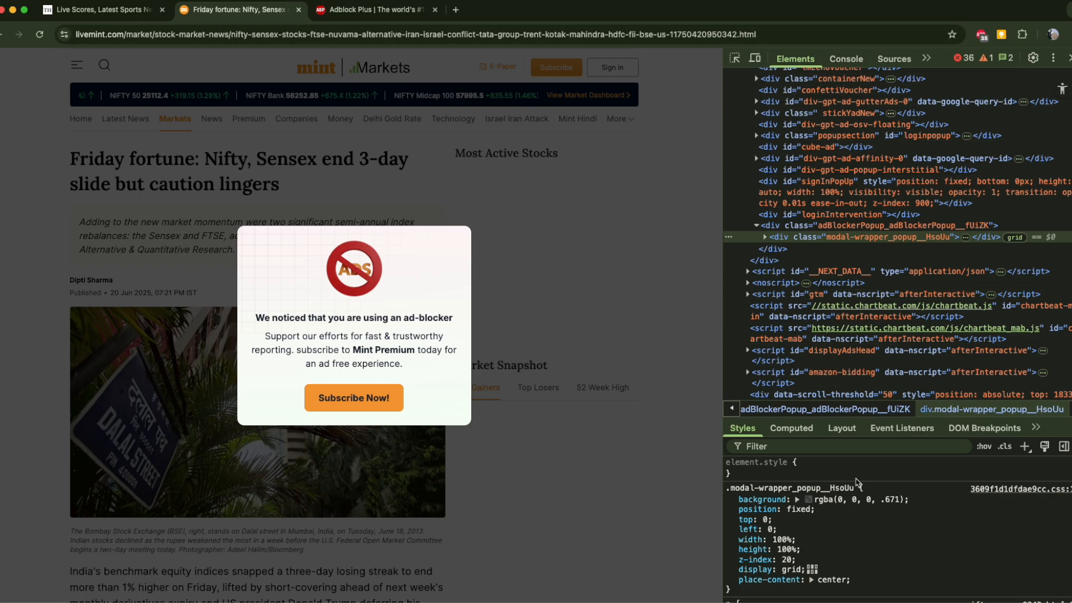
mouse_move(814, 101)
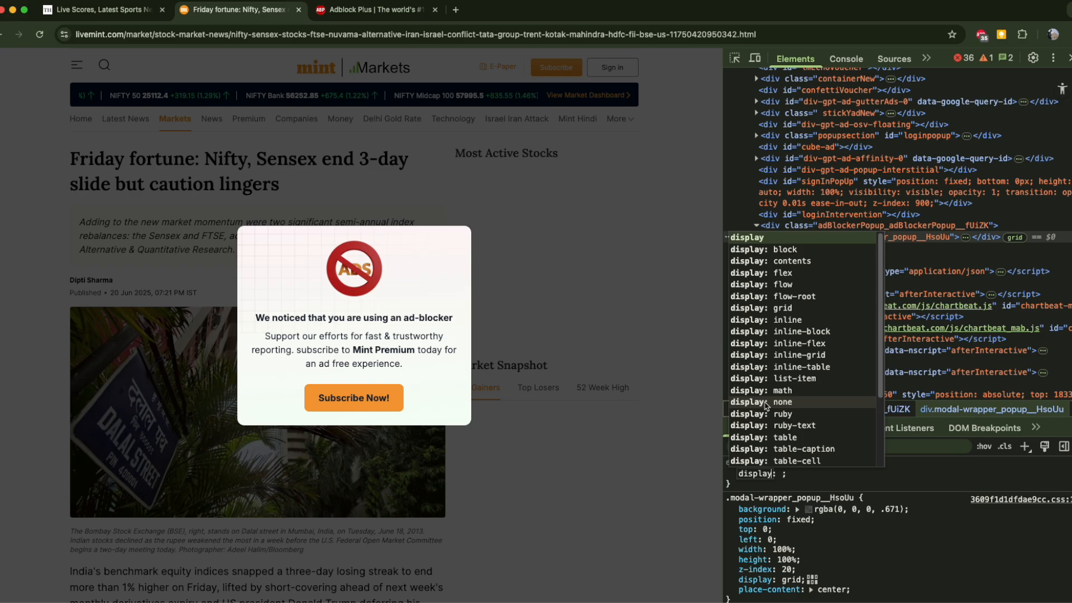
- Set the modal wrapper's display to none so the Mint article shows without the overlay
click(766, 402)
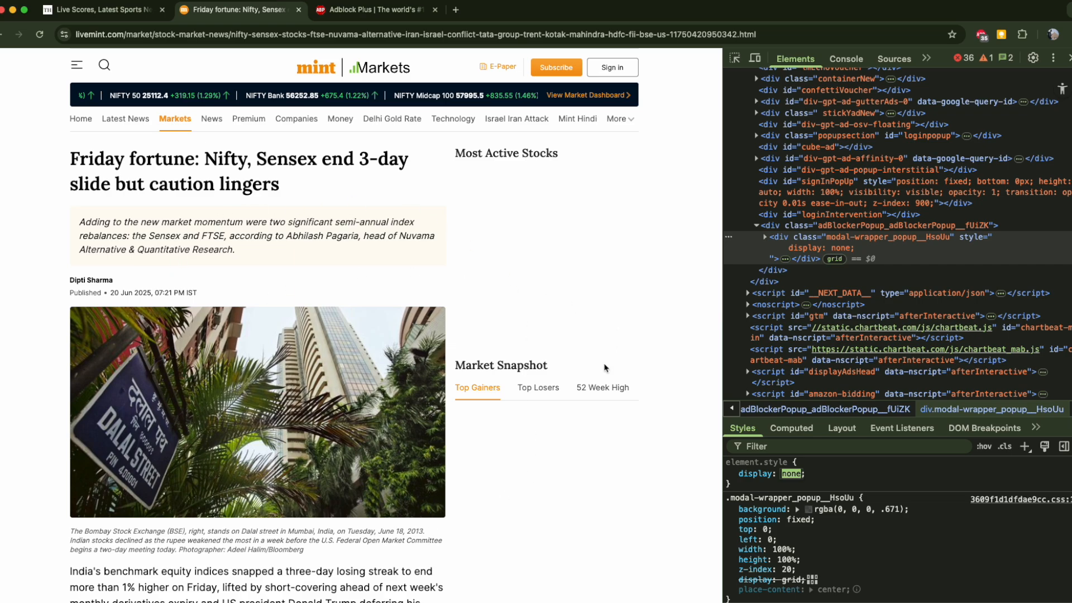
mouse_move(335, 193)
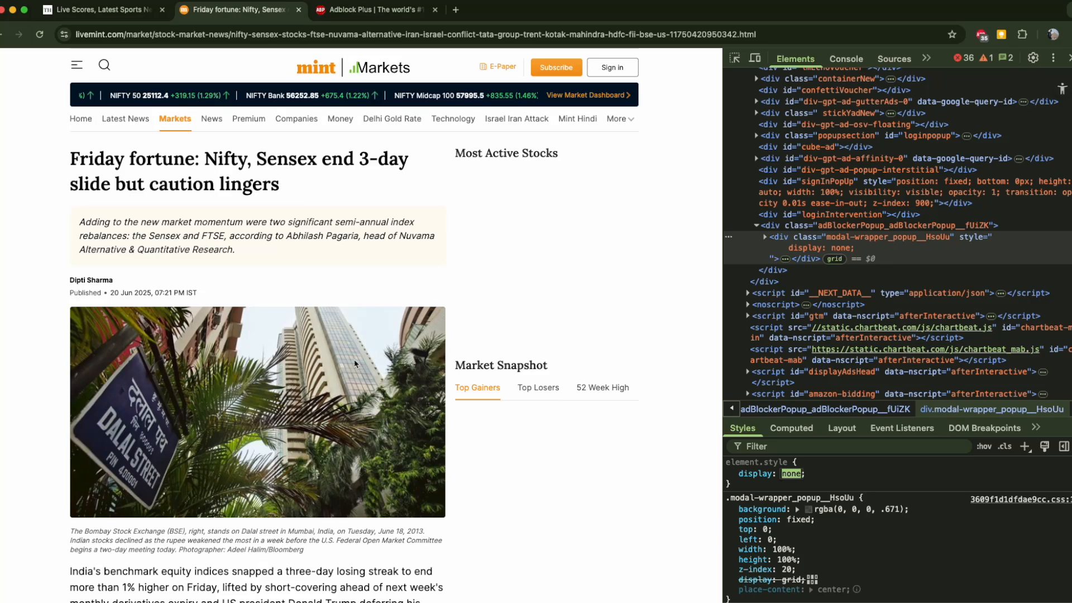
mouse_move(516, 118)
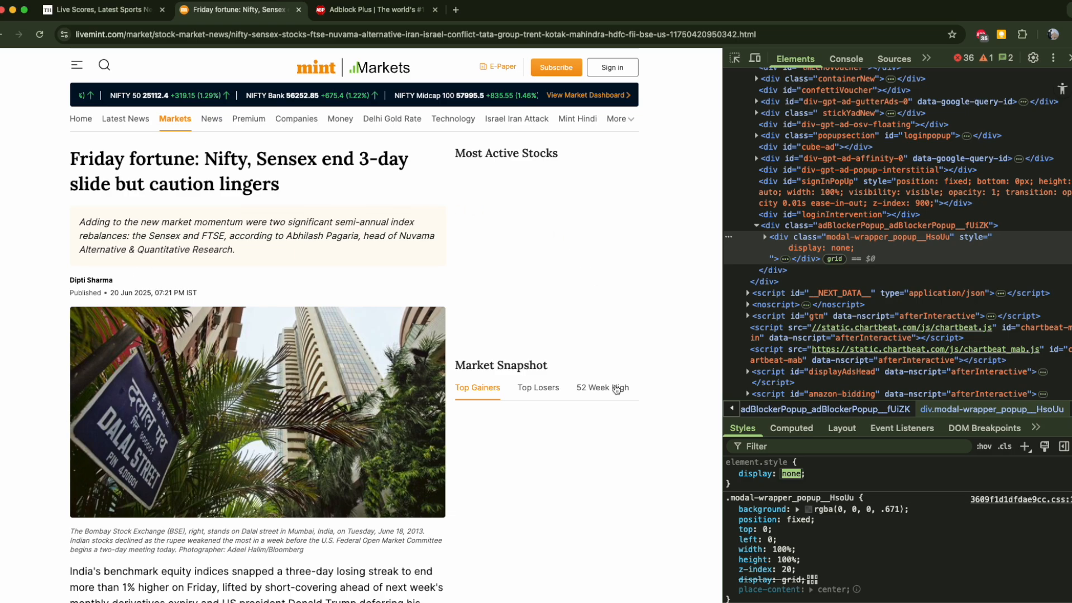
mouse_move(554, 344)
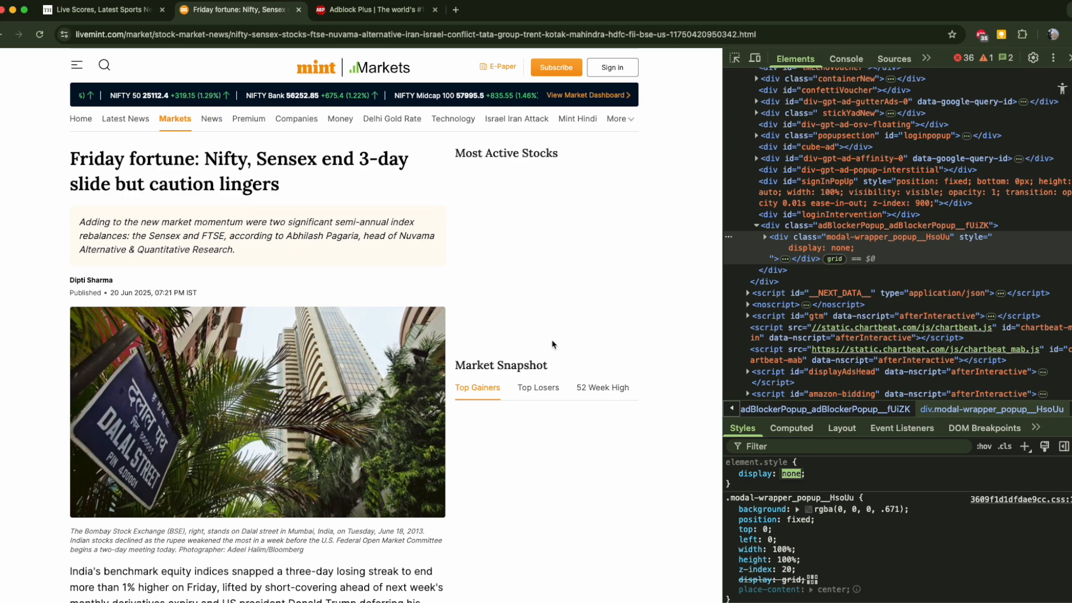
mouse_move(452, 318)
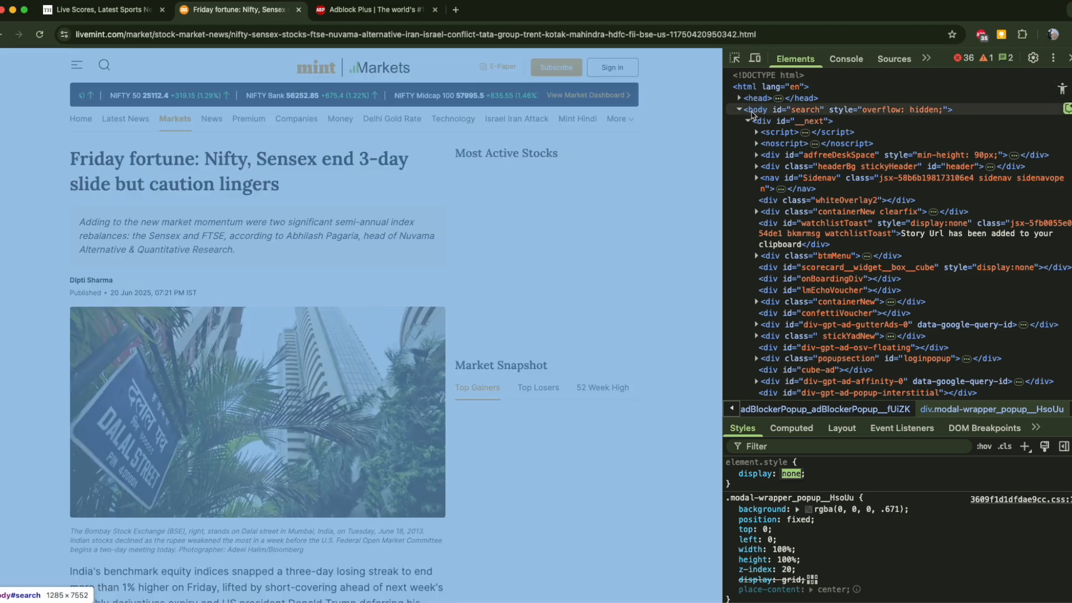
mouse_move(756, 115)
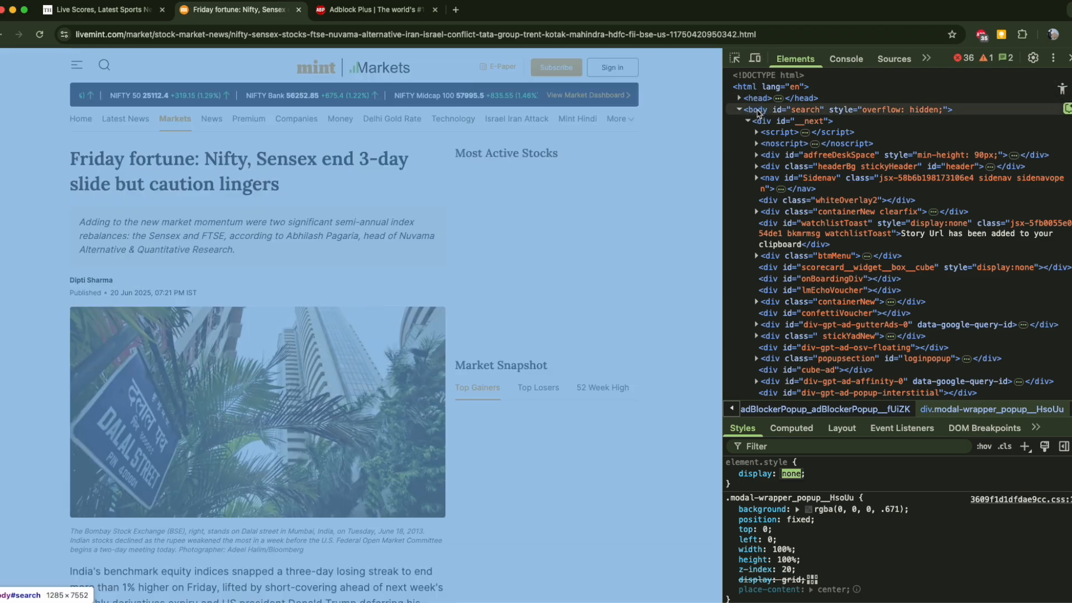
- Select the Mint page's body element to reveal its inline overflow: hidden rule
click(756, 110)
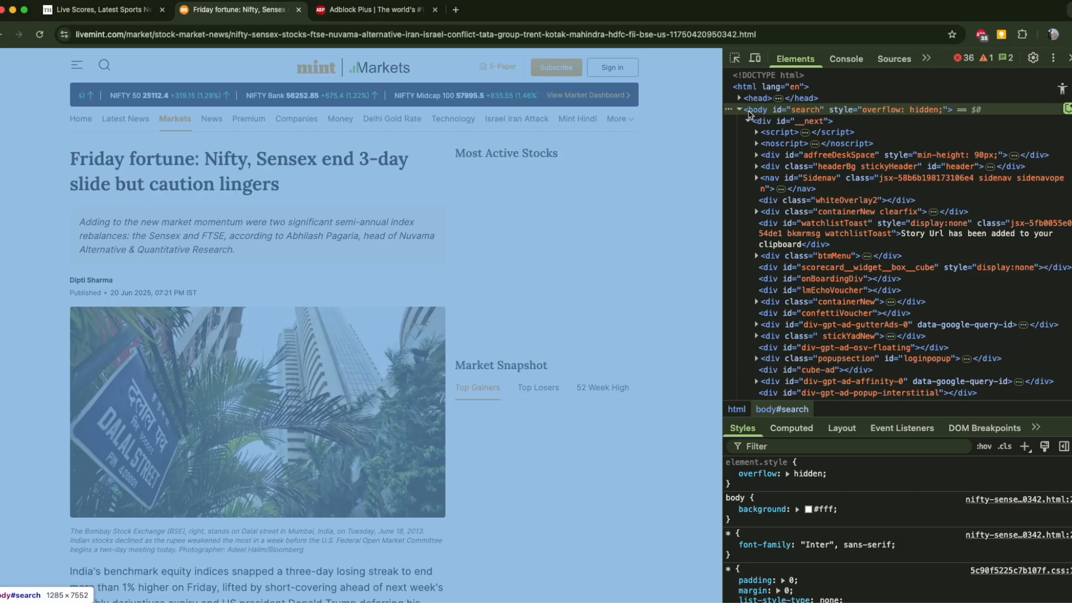
click(731, 473)
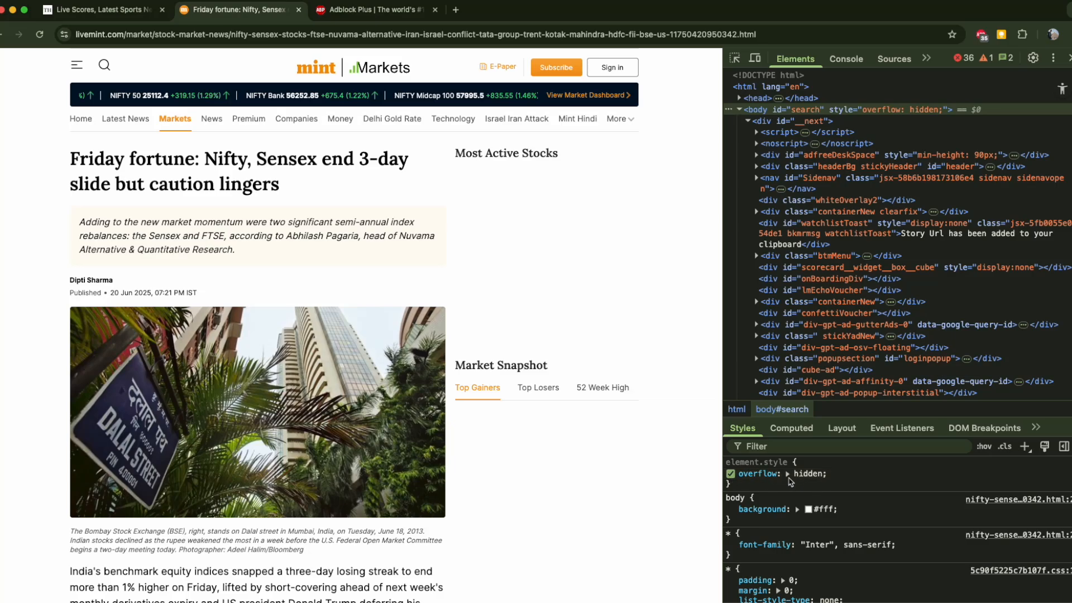
mouse_move(755, 473)
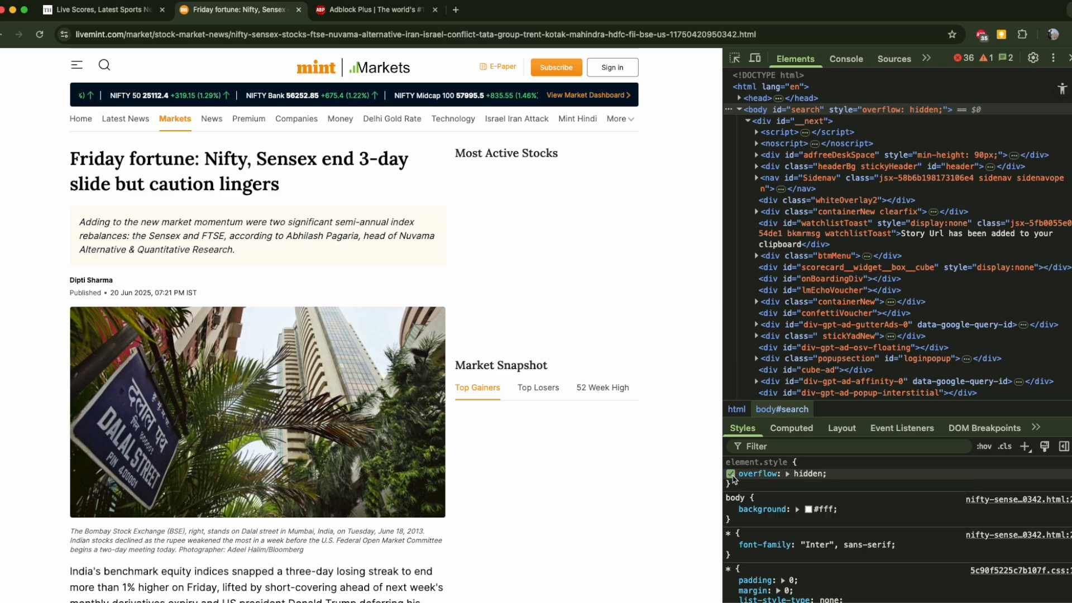
click(731, 474)
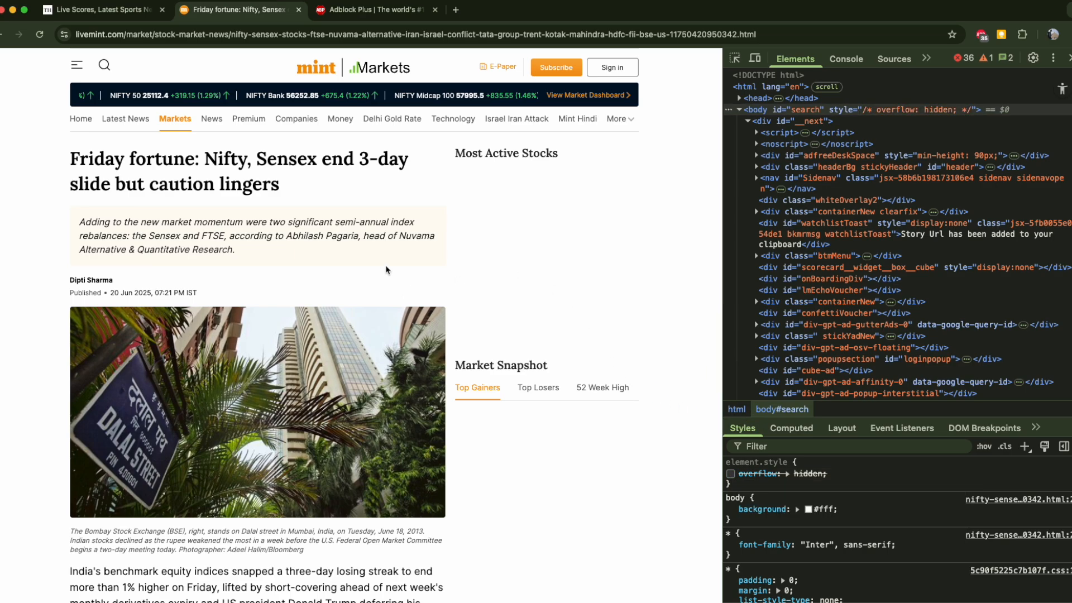
scroll(down, 3)
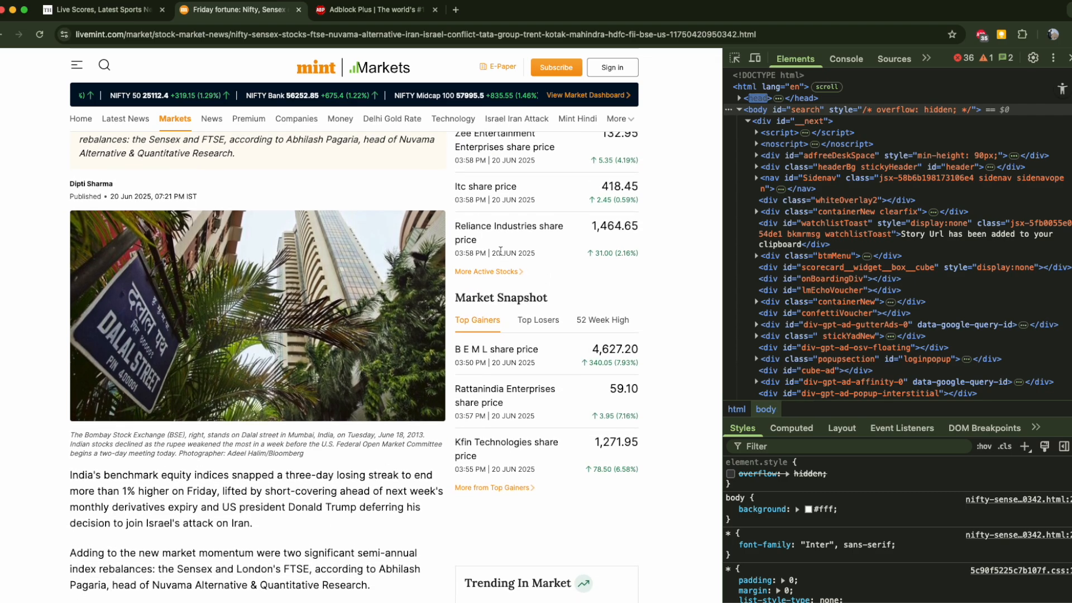
scroll(down, 3)
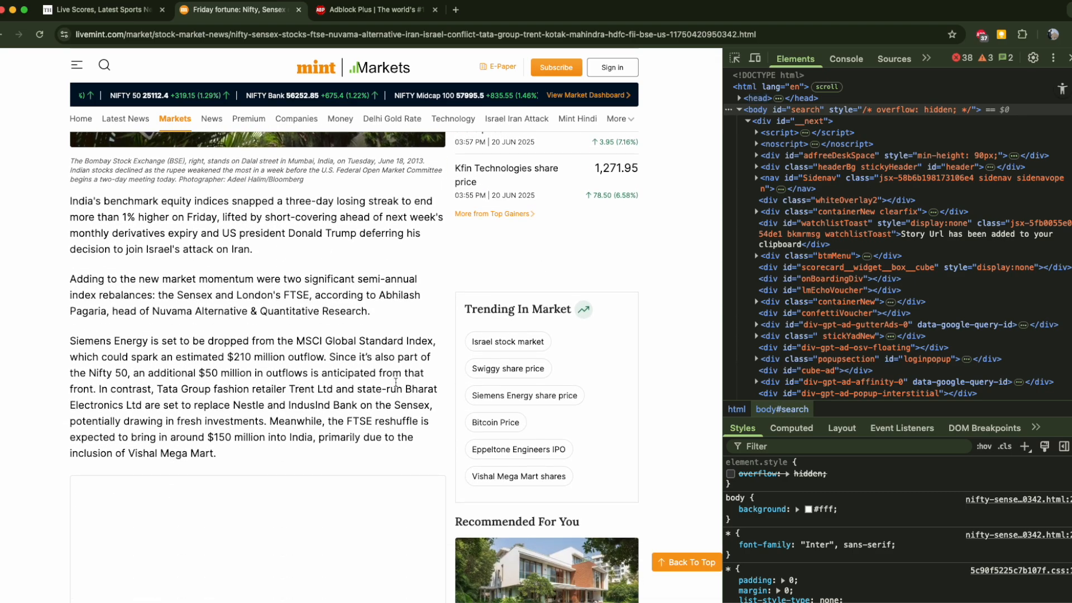
scroll(down, 3)
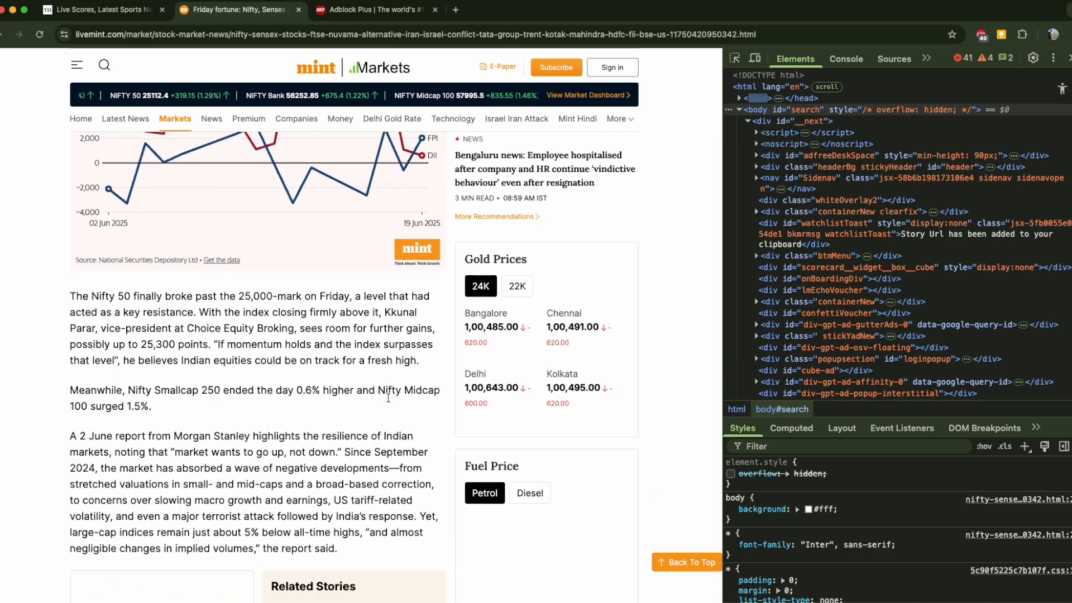
scroll(down, 3)
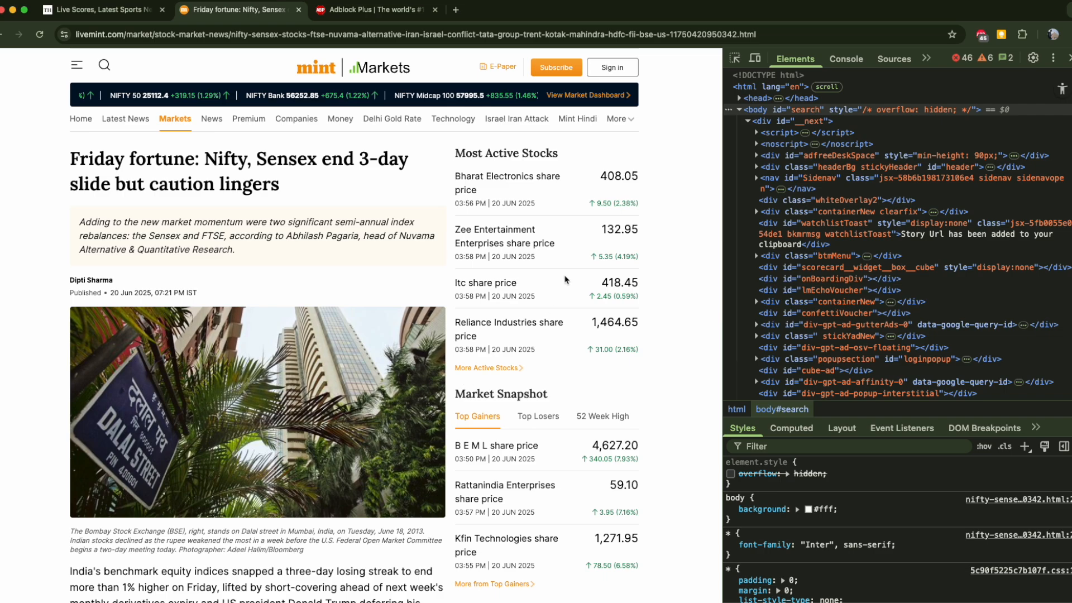
mouse_move(667, 141)
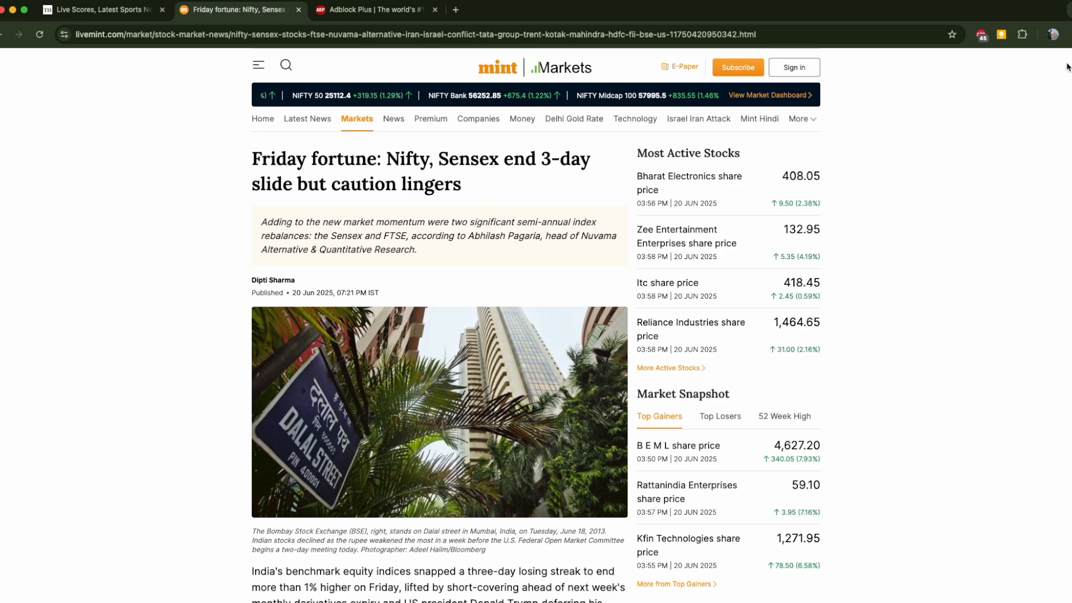
- Close DevTools on the Mint article, letting the ad-blocker pop-up return, and move to The Hindu tab
scroll(down, 3)
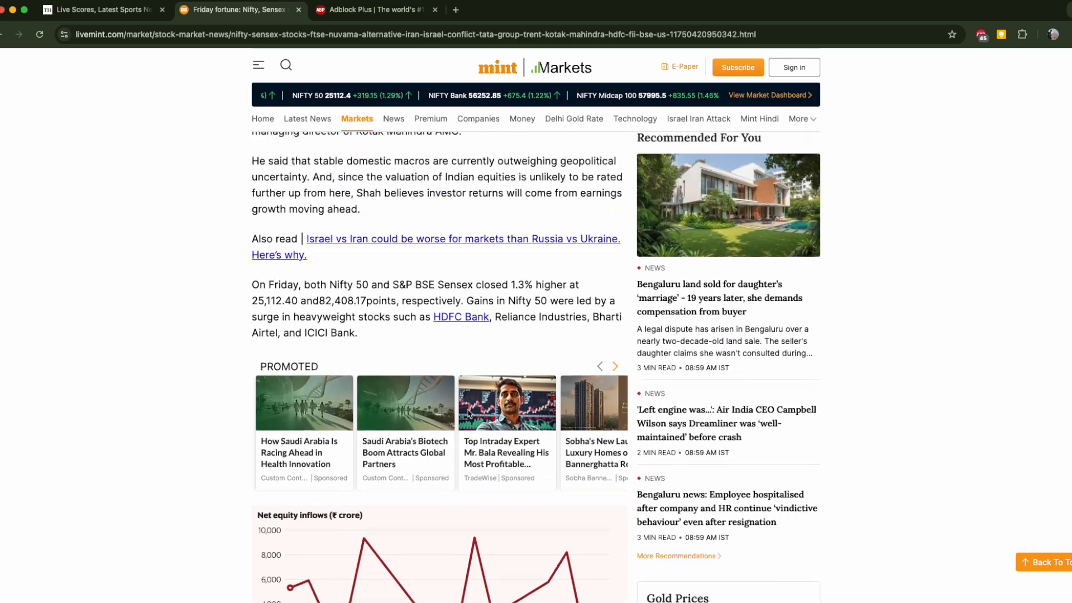
scroll(up, 3)
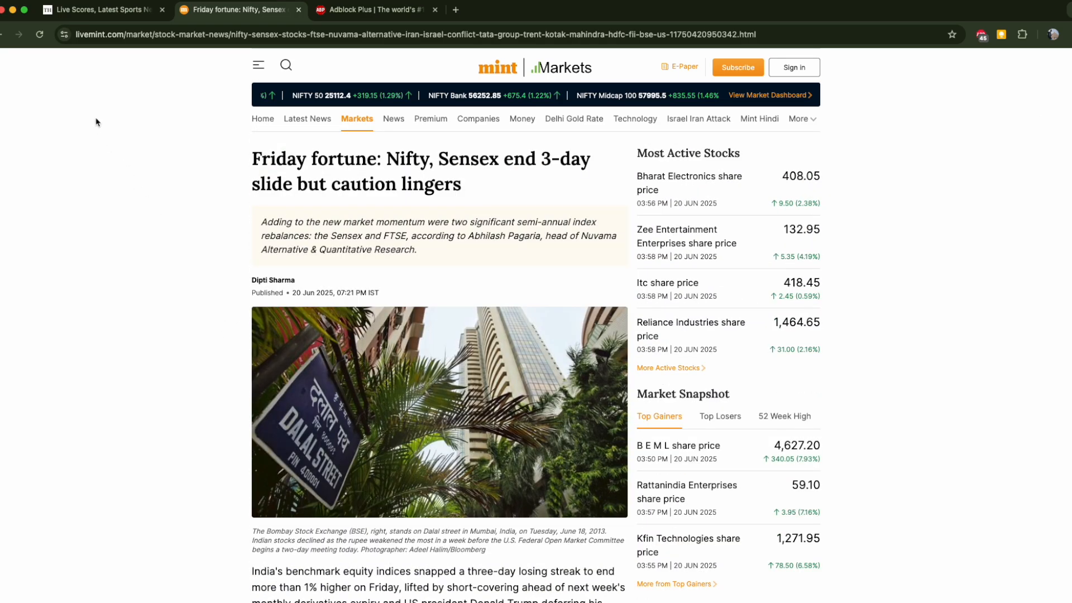
click(39, 35)
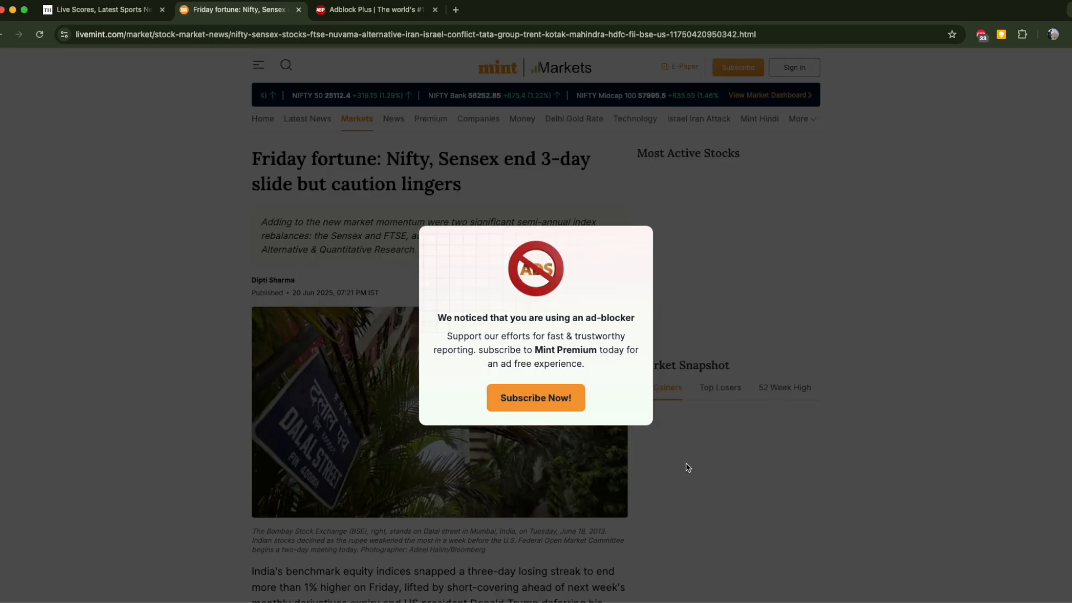
mouse_move(476, 429)
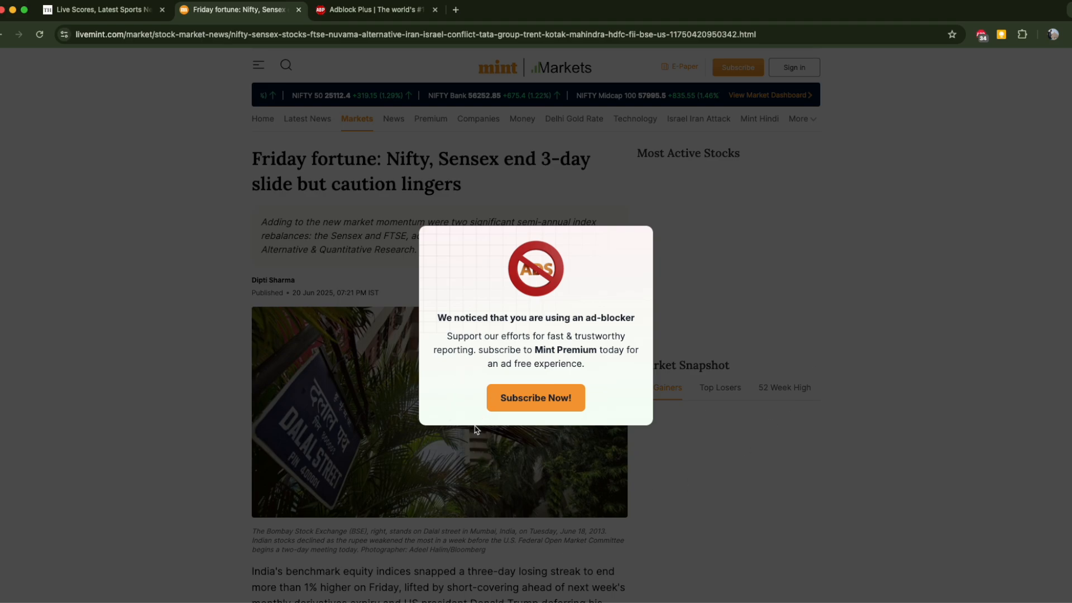
click(100, 10)
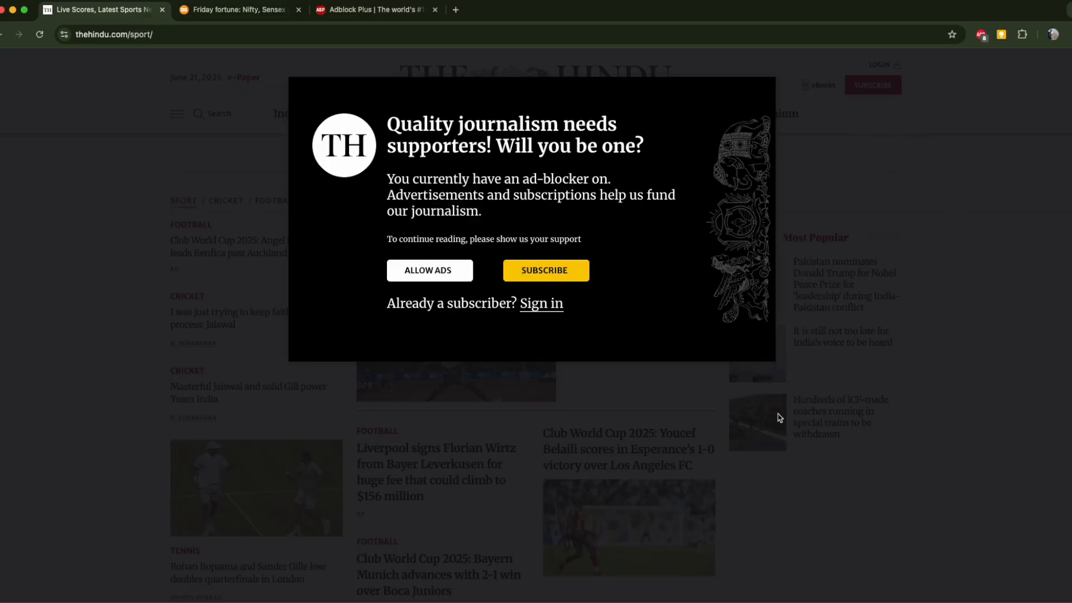
mouse_move(349, 147)
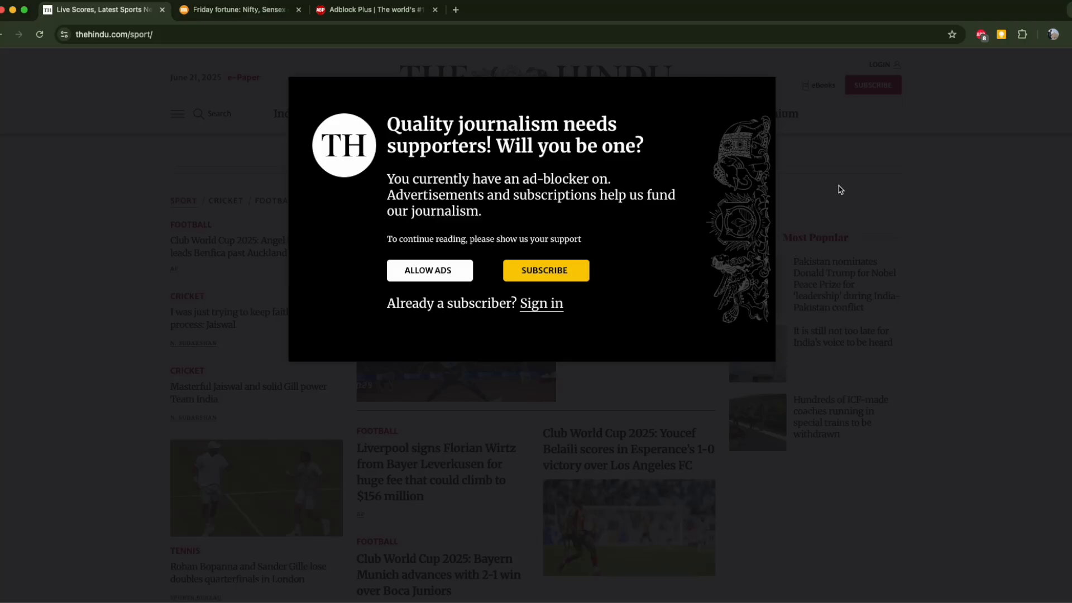
- Inspect The Hindu's tp-modal and edit its display value from block toward none
right_click(86, 207)
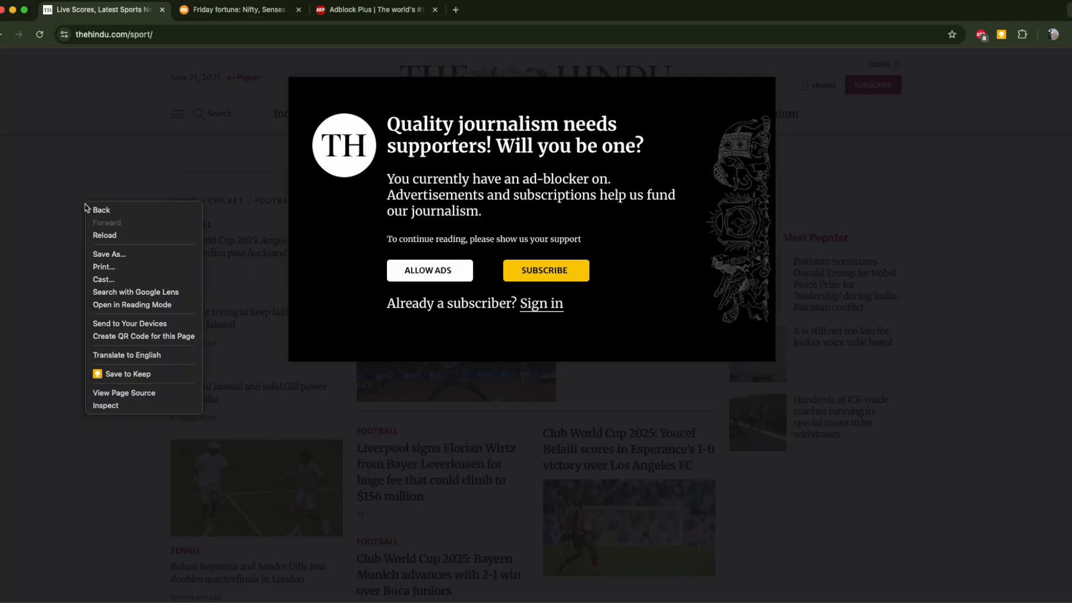
click(105, 405)
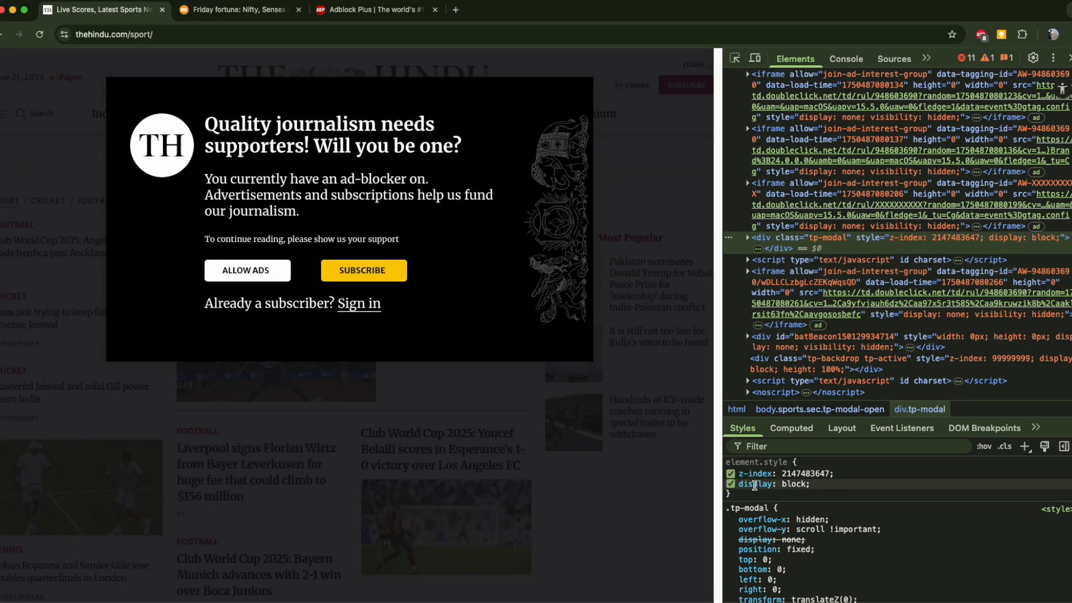
double_click(794, 484)
text(none)
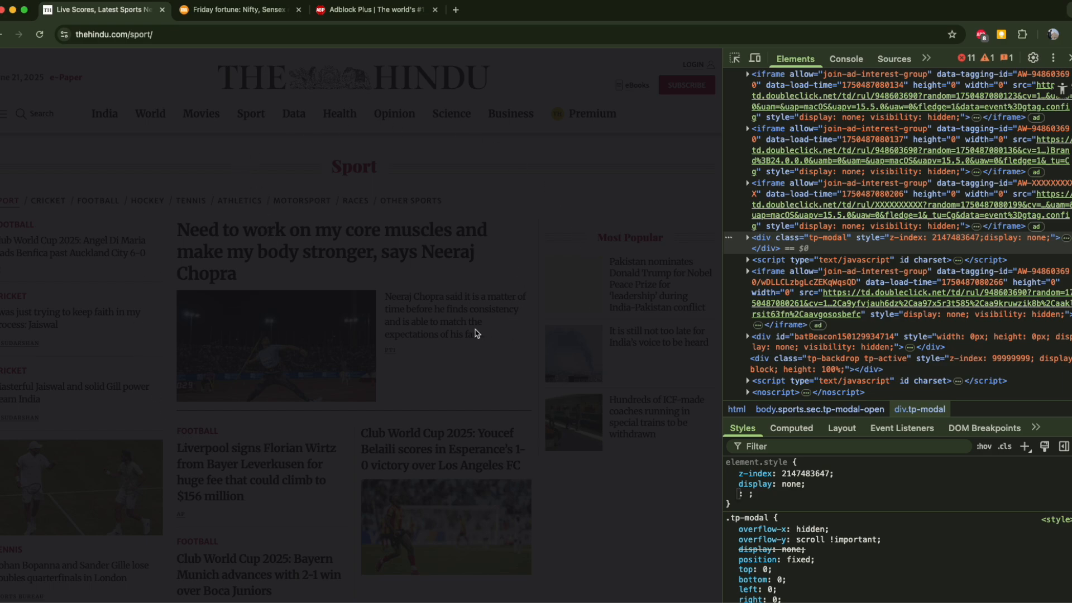
mouse_move(417, 323)
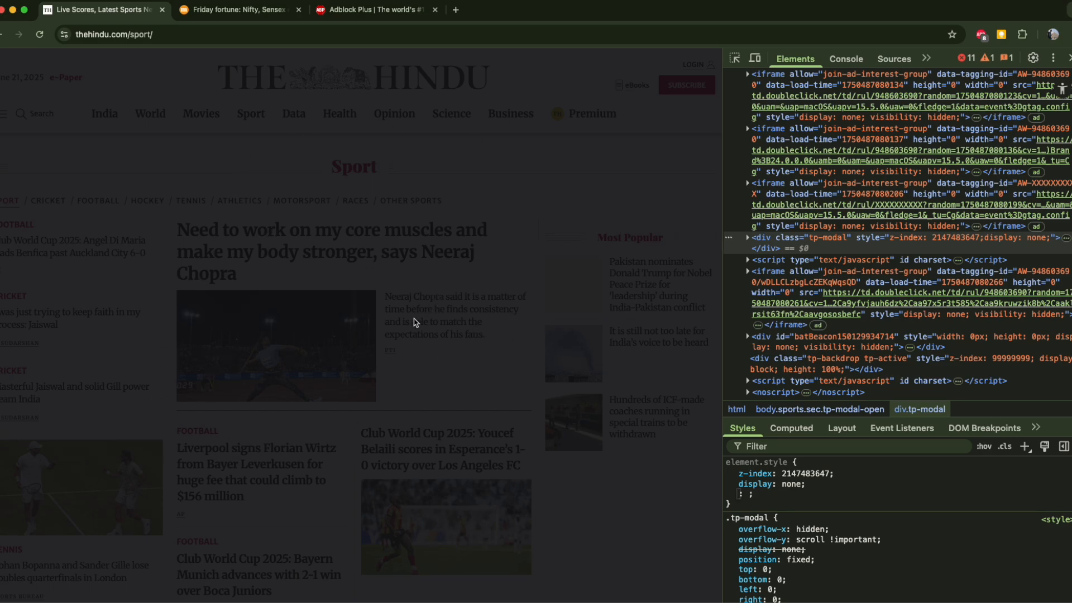
mouse_move(416, 361)
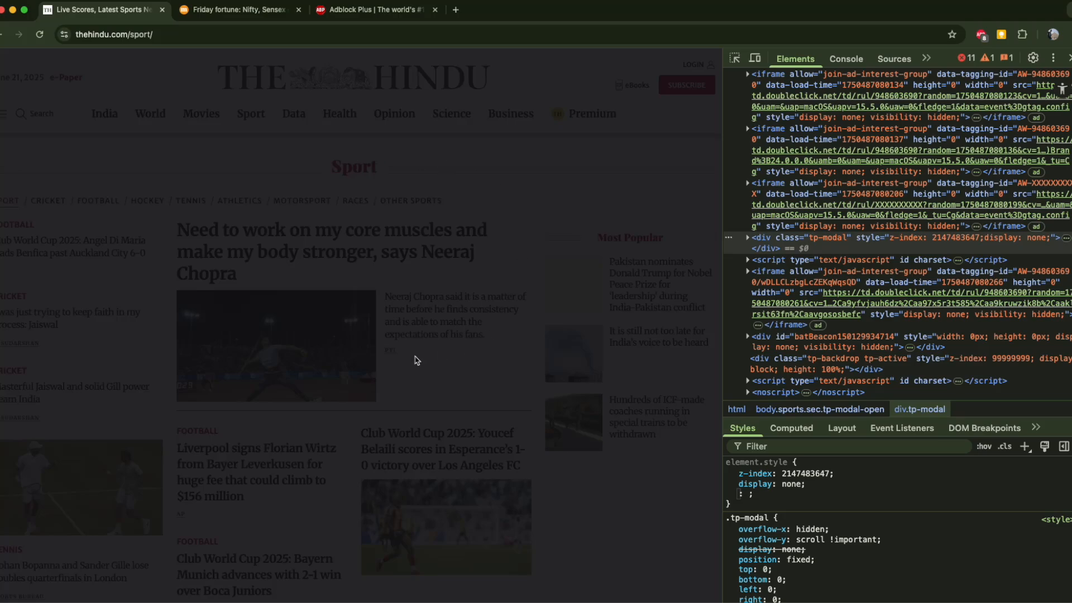
mouse_move(525, 307)
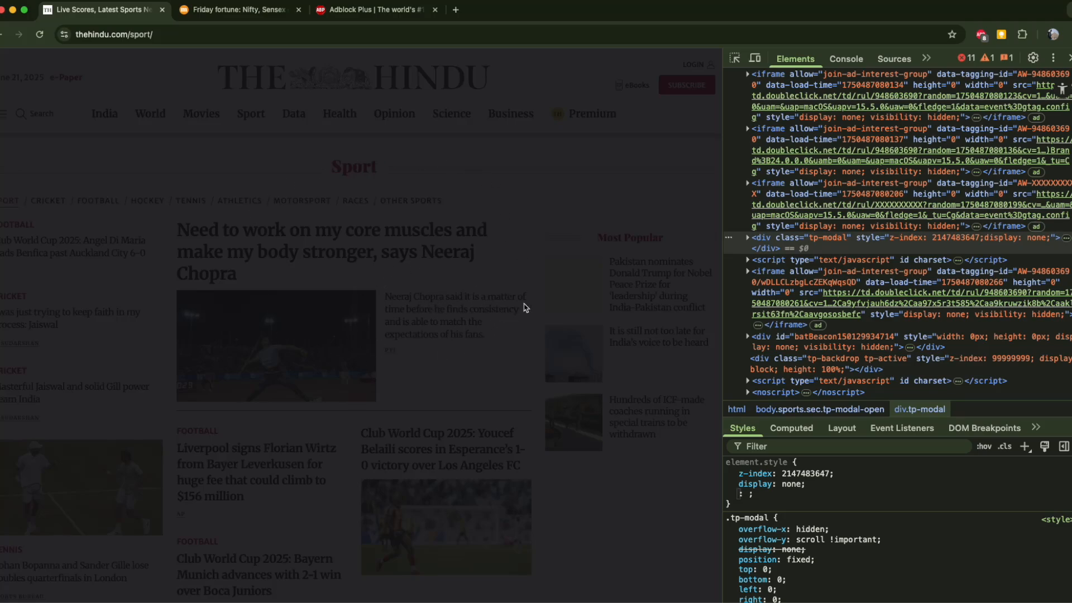
mouse_move(662, 140)
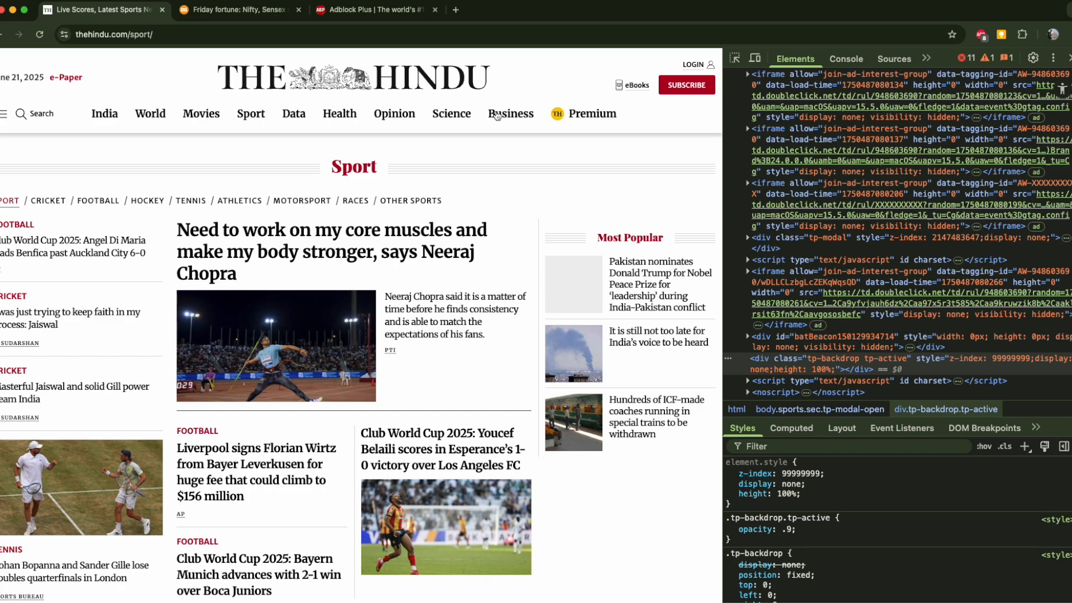
mouse_move(431, 358)
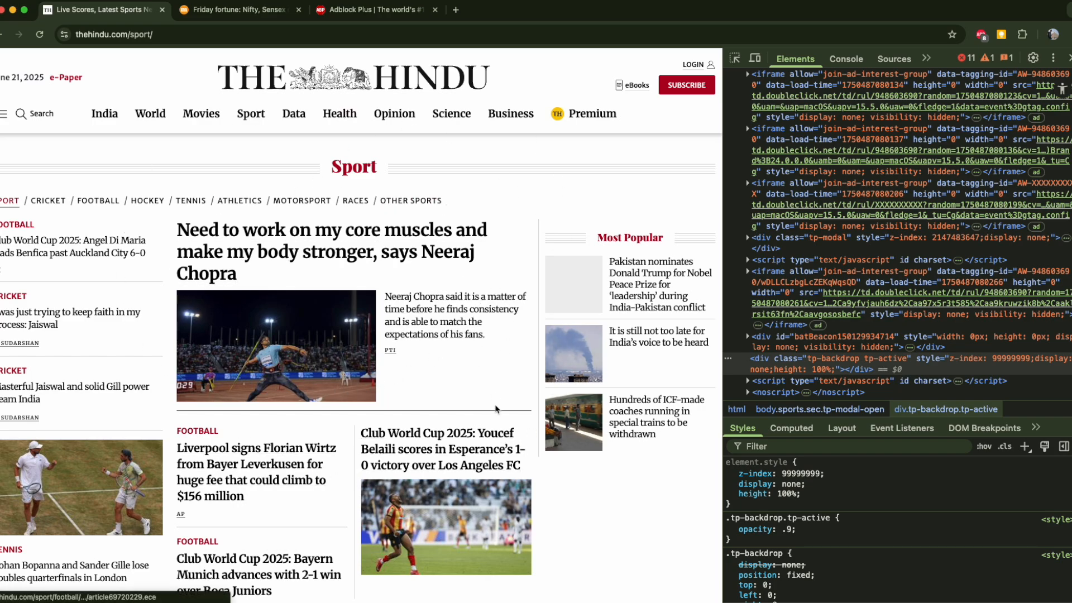
mouse_move(460, 287)
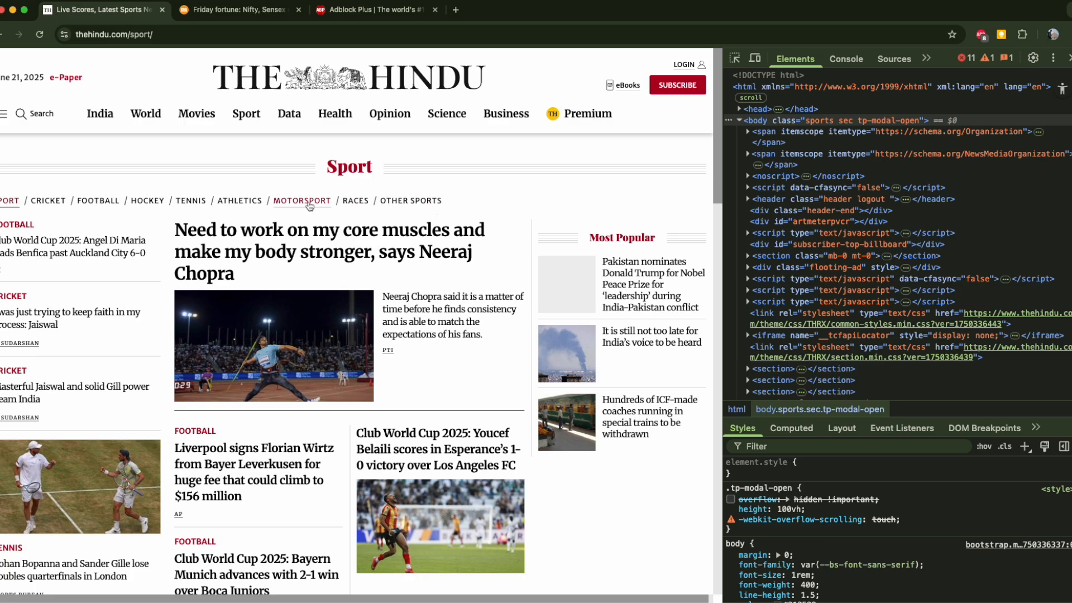
- Scroll The Hindu sport page down to its Cricket section to confirm scrolling works
scroll(down, 3)
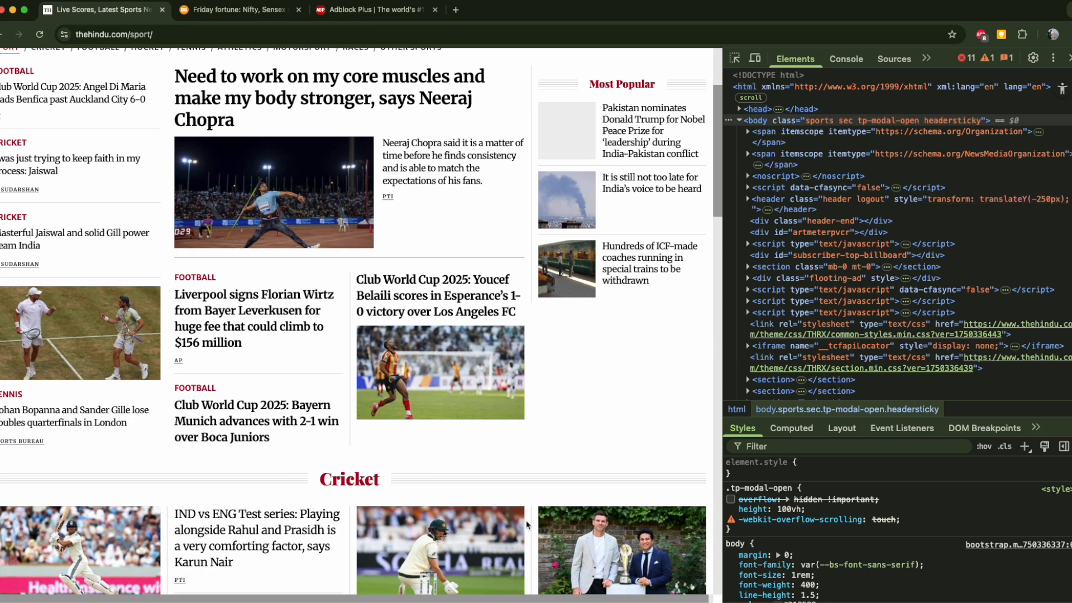